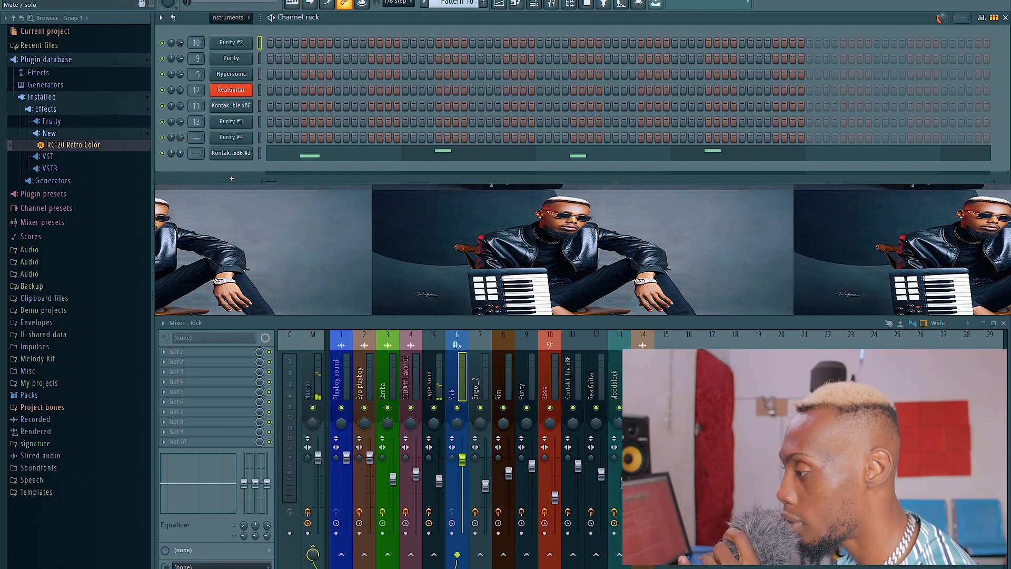
Select the Hypersonic insert track to reveal its Pro-C 2, Kramer Tape and Reverb 2 slots
{"action": "left_click", "coordinate": [434, 377]}
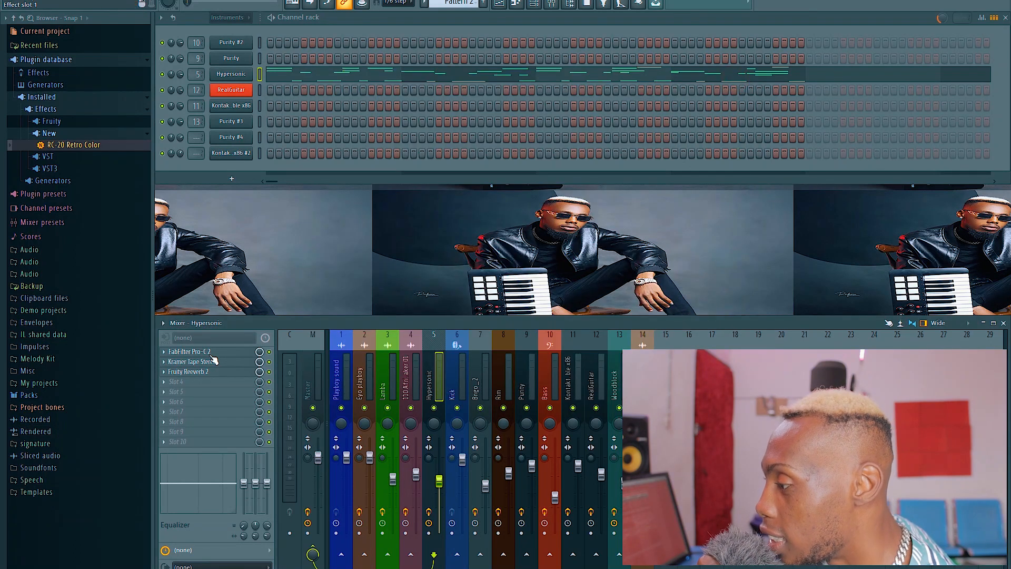
Bring up the Kramer Tape Stereo plugin window from the Hypersonic track's slot
{"action": "left_click", "coordinate": [191, 361]}
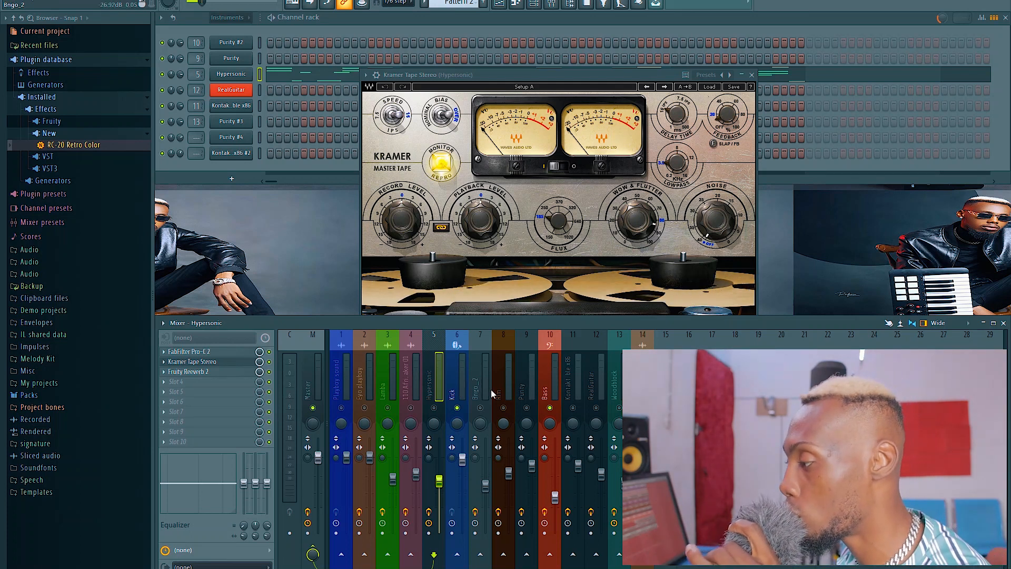
Switch from FL Studio to the DistroKid My music page in the browser
{"action": "left_click", "coordinate": [456, 373]}
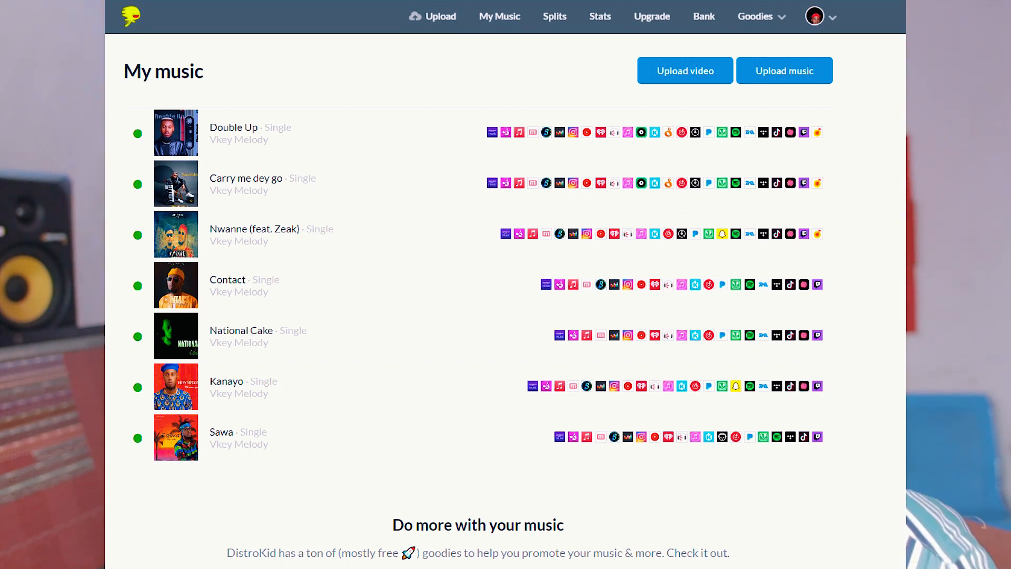
Return from the browser to the FL Studio mixer with Kramer Tape still showing
{"action": "left_click", "coordinate": [703, 15]}
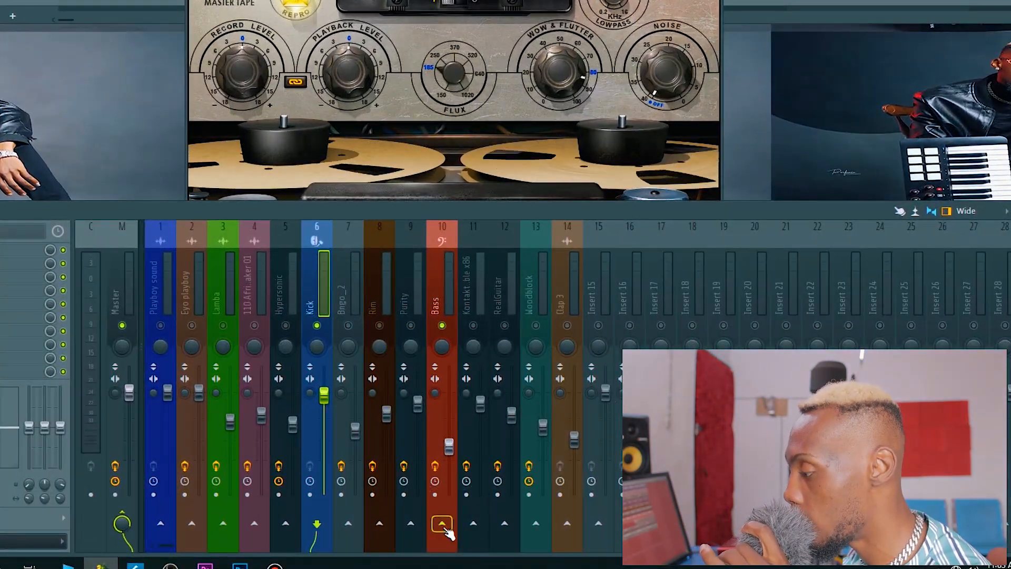
Route the Kick track into Bass using 'Sidechain to this track' on the routing arrow
{"action": "left_click", "coordinate": [442, 523]}
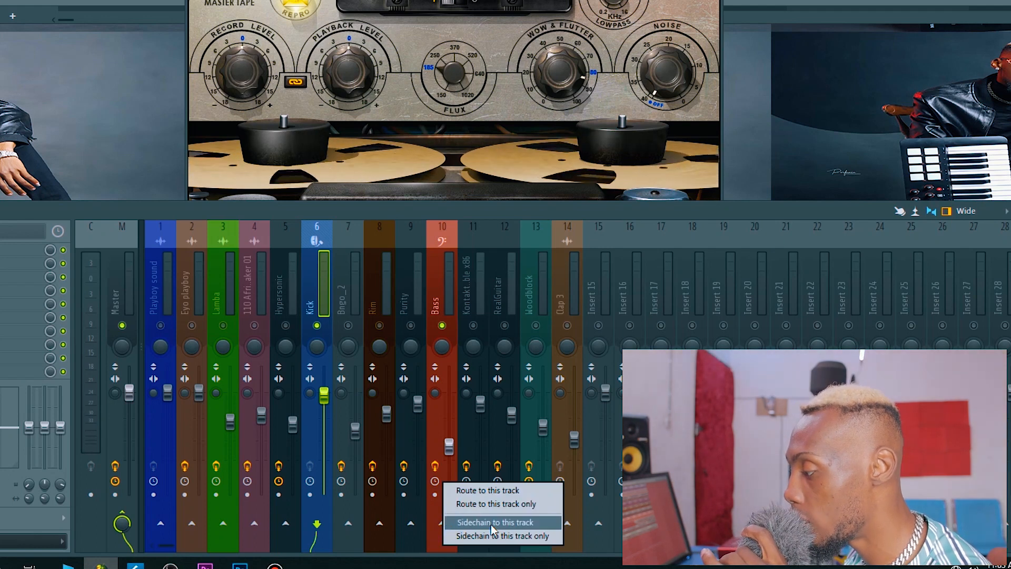
{"action": "left_click", "coordinate": [495, 522]}
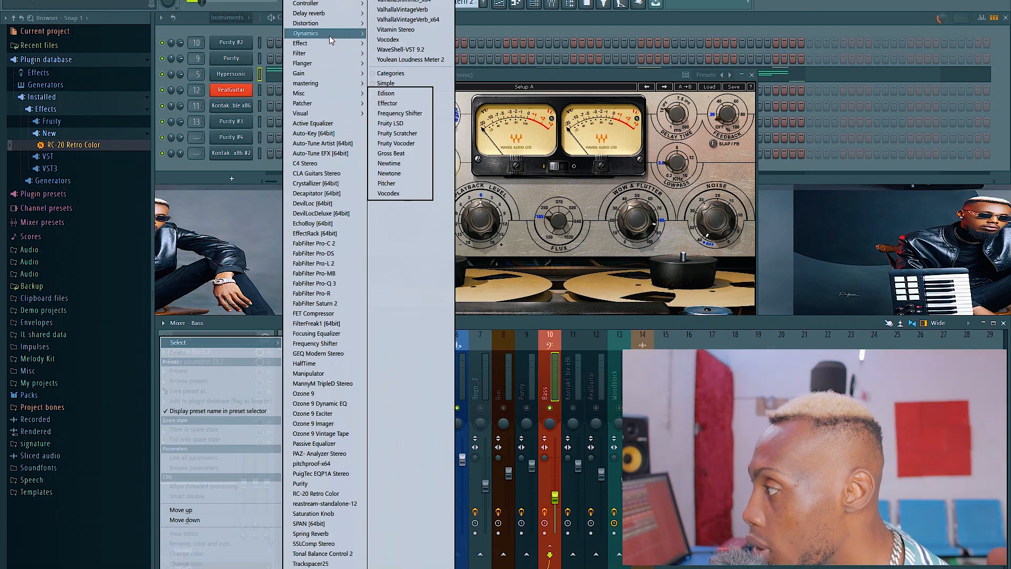
Load Fruity Limiter from the Dynamics category onto the Bass track in COMP mode
{"action": "left_click", "coordinate": [398, 44]}
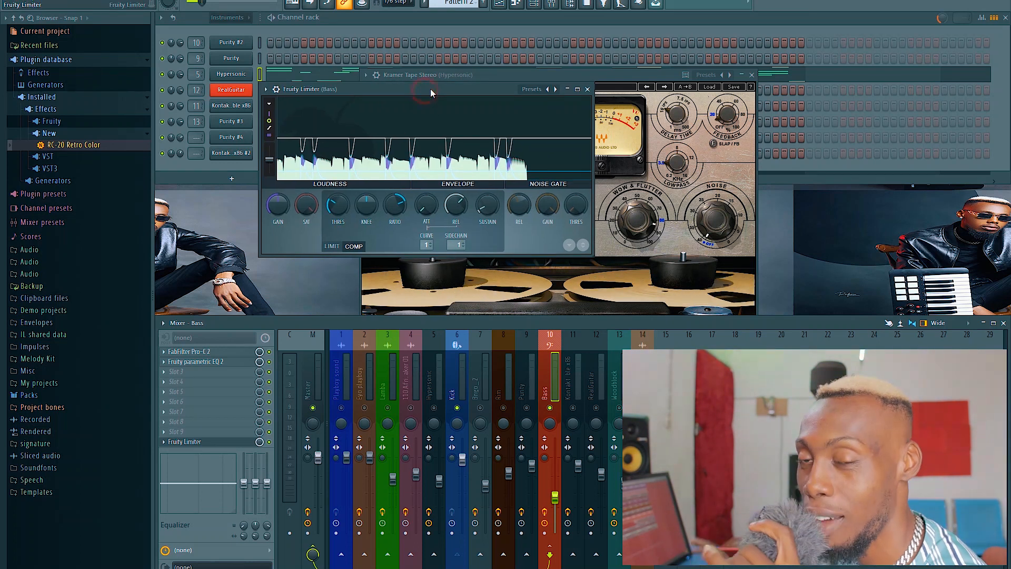
{"action": "mouse_move", "coordinate": [453, 61]}
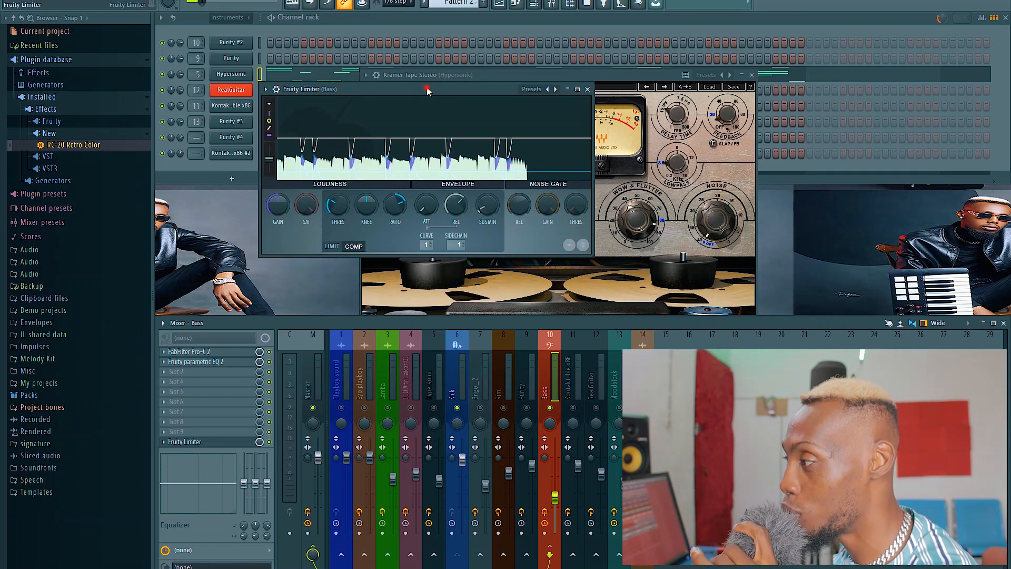
Reposition the limiter window and pull the COMP THRES knob down so the kick ducks the bass
{"action": "left_click_drag", "start_coordinate": [425, 88], "coordinate": [480, 92]}
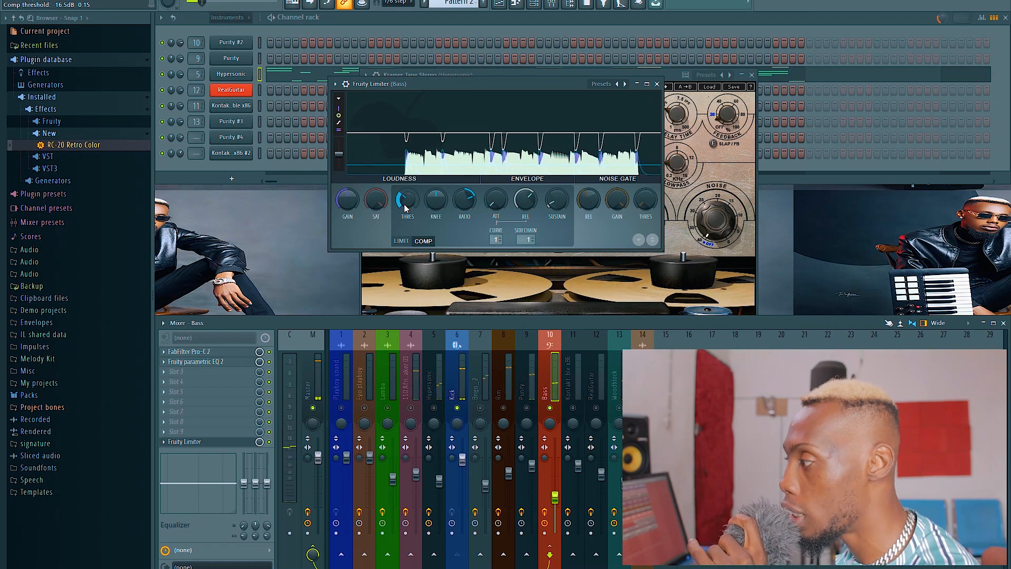
{"action": "left_click_drag", "start_coordinate": [406, 199], "coordinate": [406, 194]}
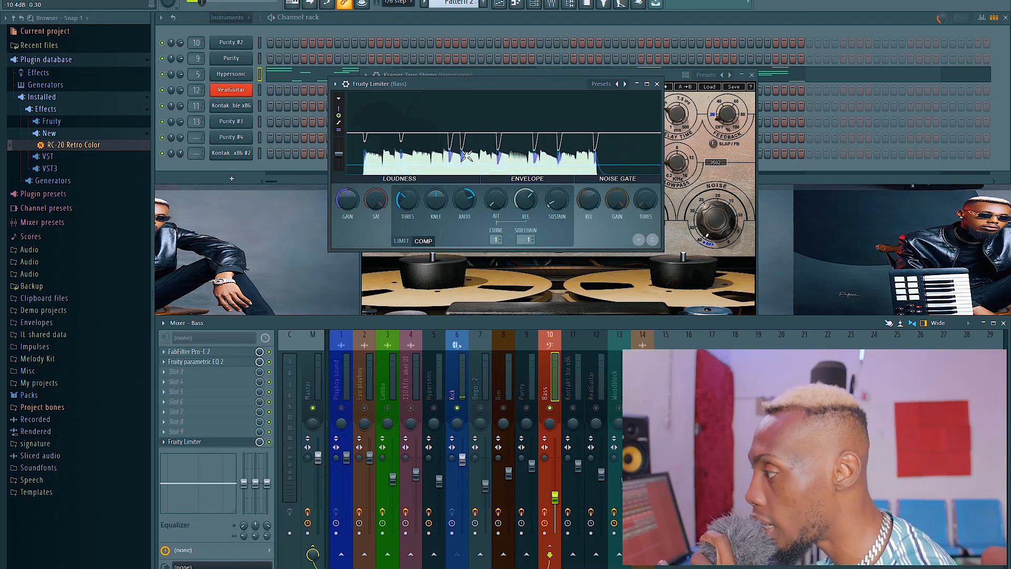